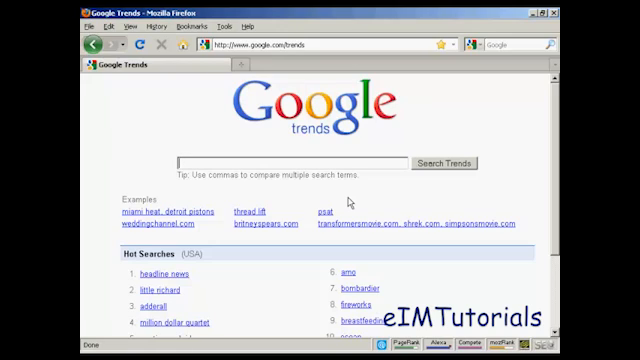
{"action": "mouse_move", "coordinate": [348, 200]}
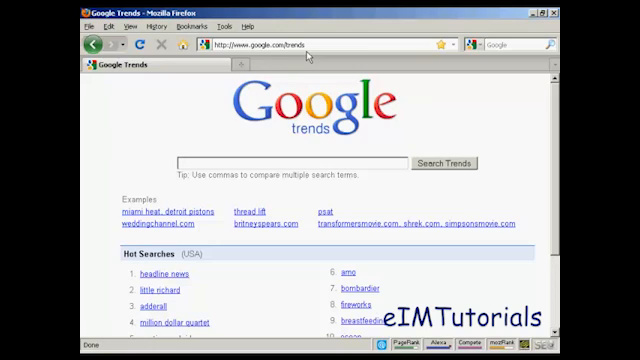
Search Google Trends for X Factor and view the volume graph with news headlines
{"action": "type", "text": "XFactor"}
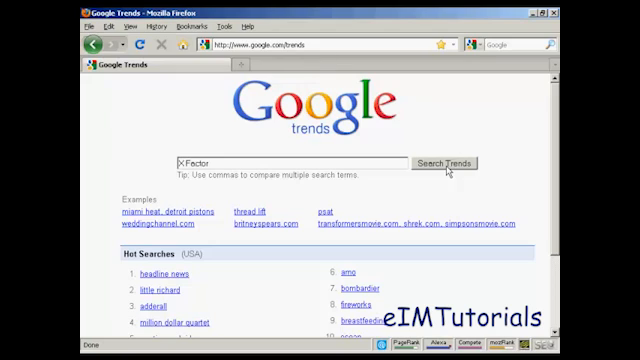
{"action": "left_click", "coordinate": [452, 164]}
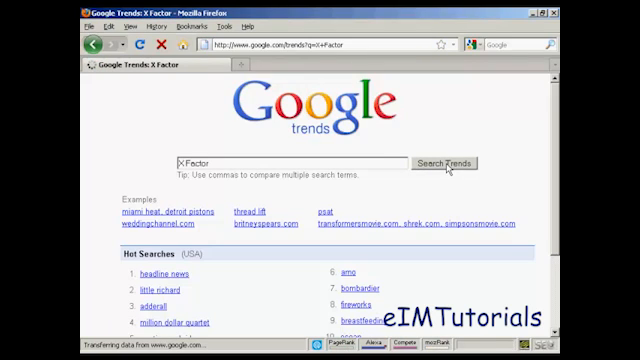
{"action": "left_click", "coordinate": [452, 164]}
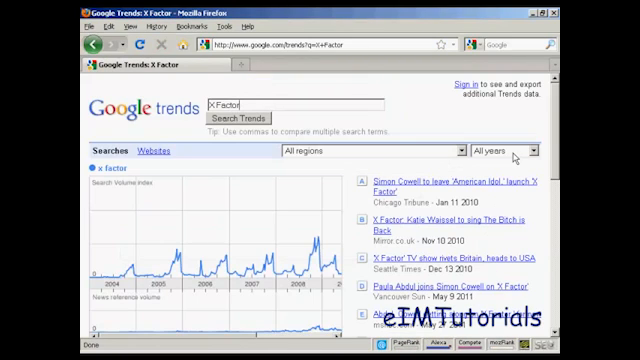
{"action": "scroll", "scroll_direction": "down", "scroll_amount": 3}
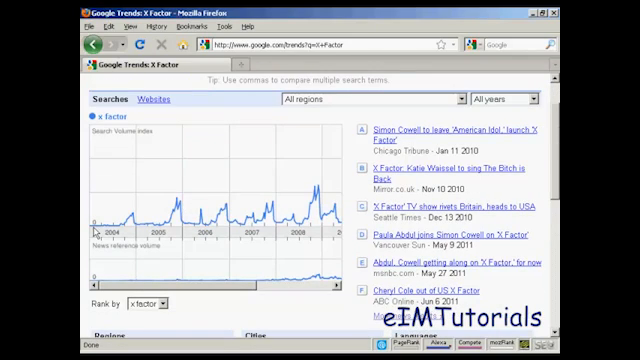
{"action": "mouse_move", "coordinate": [196, 230]}
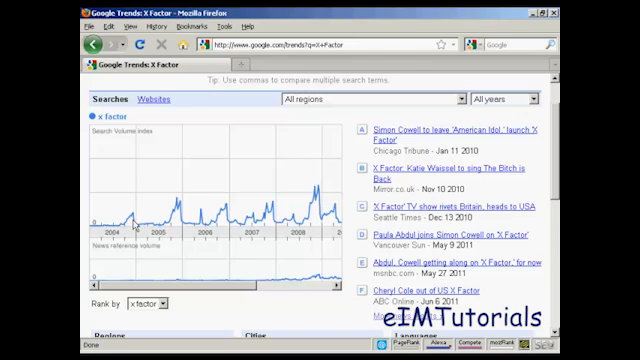
{"action": "mouse_move", "coordinate": [160, 228]}
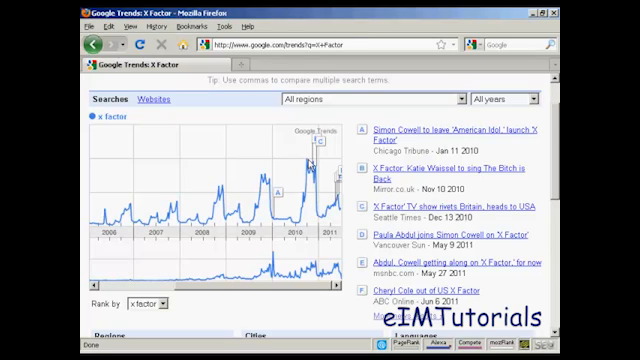
{"action": "mouse_move", "coordinate": [344, 212]}
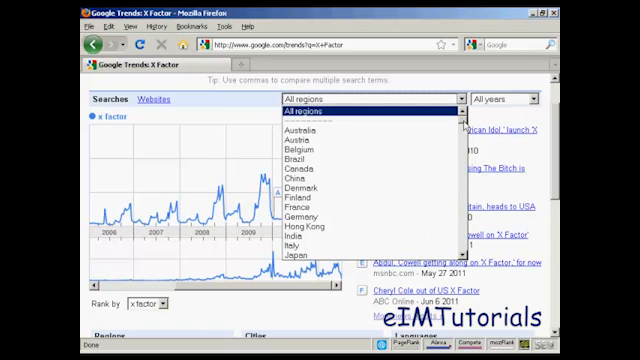
Limit the X Factor graph to the United Kingdom region
{"action": "scroll", "scroll_direction": "down", "scroll_amount": 3}
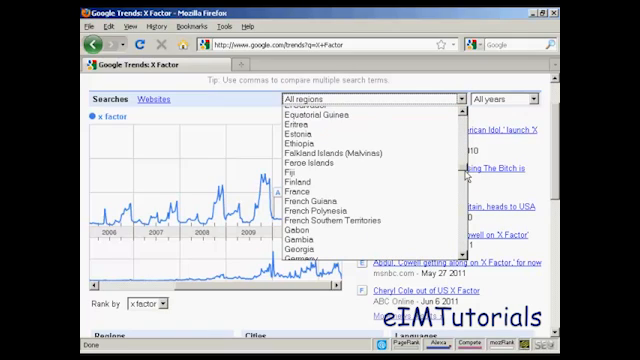
{"action": "scroll", "scroll_direction": "down", "scroll_amount": 3}
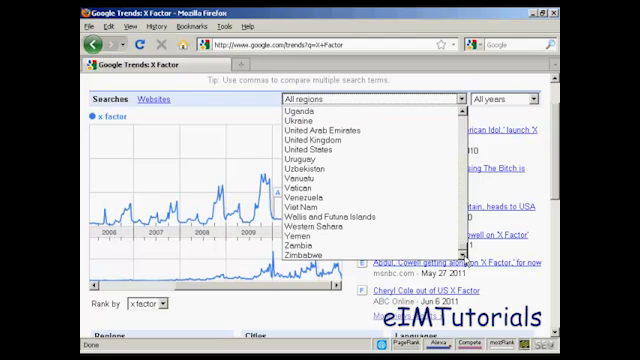
{"action": "left_click", "coordinate": [312, 154]}
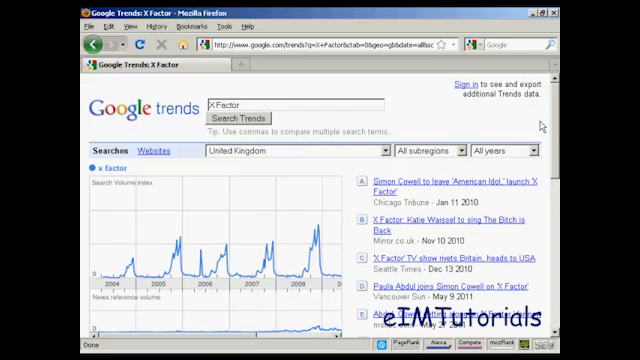
{"action": "scroll", "scroll_direction": "down", "scroll_amount": 3}
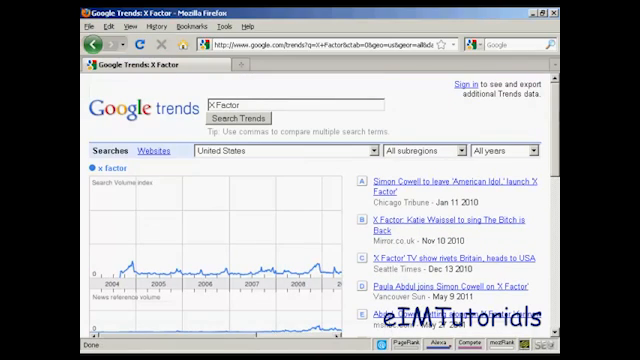
Scroll to the United States subregions and cities lists, Virginia ranked first
{"action": "scroll", "scroll_direction": "down", "scroll_amount": 3}
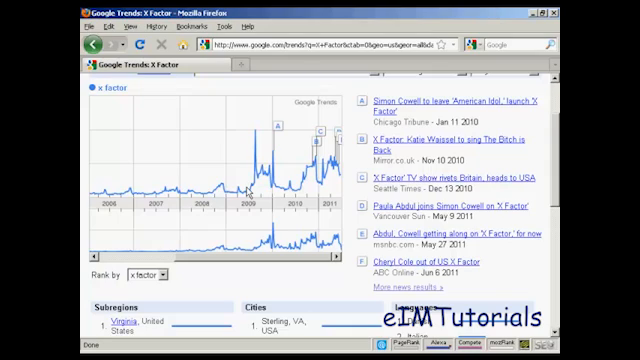
{"action": "mouse_move", "coordinate": [288, 184]}
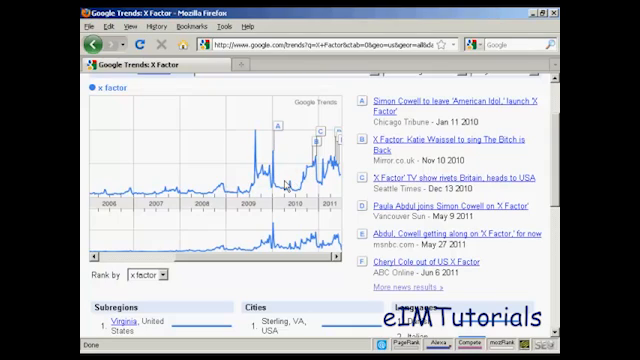
{"action": "mouse_move", "coordinate": [308, 250]}
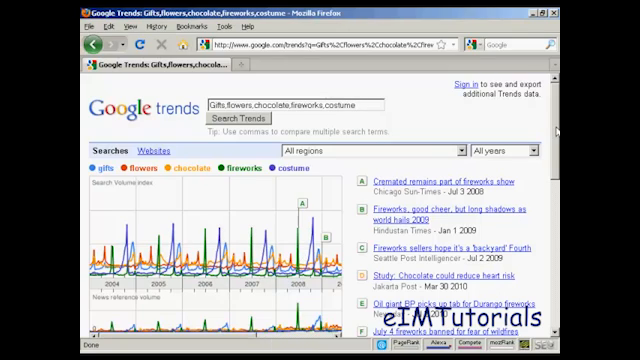
Scroll through the gifts, flowers, chocolate, fireworks, costume comparison graph
{"action": "scroll", "scroll_direction": "down", "scroll_amount": 3}
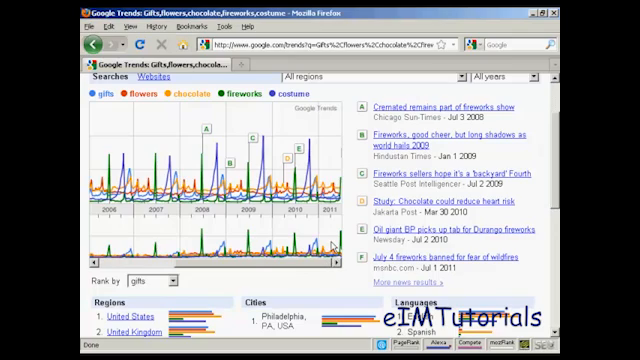
{"action": "mouse_move", "coordinate": [336, 246]}
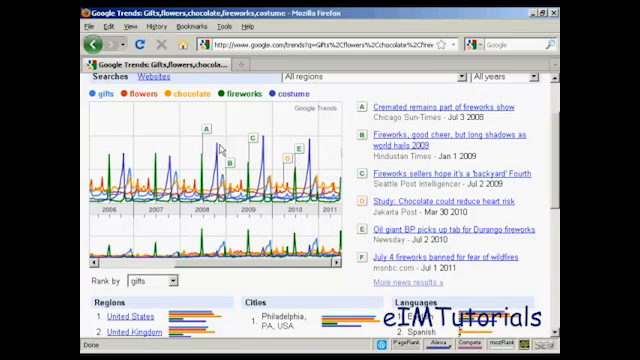
{"action": "mouse_move", "coordinate": [324, 142]}
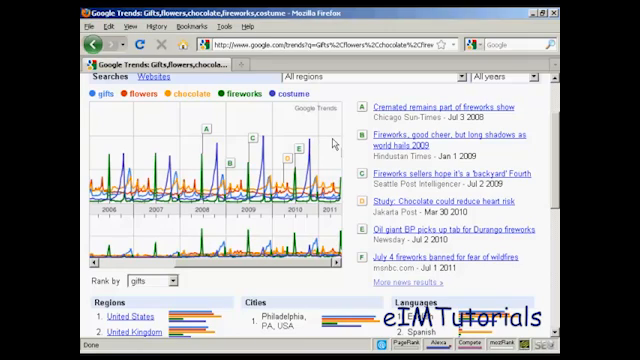
{"action": "mouse_move", "coordinate": [336, 142]}
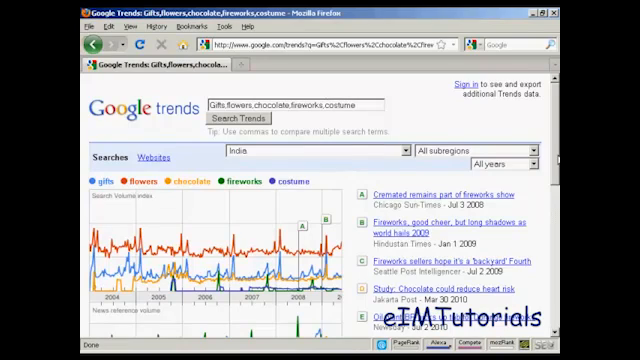
Scroll to India's top subregions such as Karnataka and cities like Ahmedabad
{"action": "scroll", "scroll_direction": "down", "scroll_amount": 3}
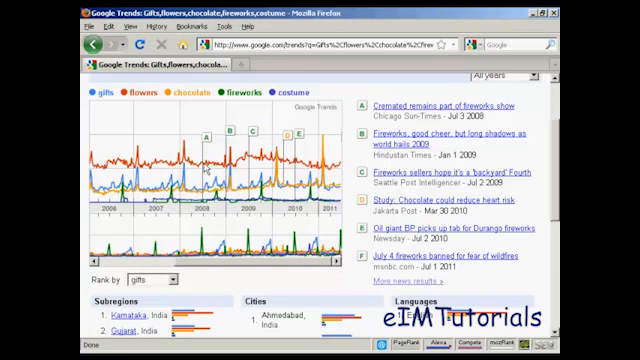
{"action": "mouse_move", "coordinate": [288, 146]}
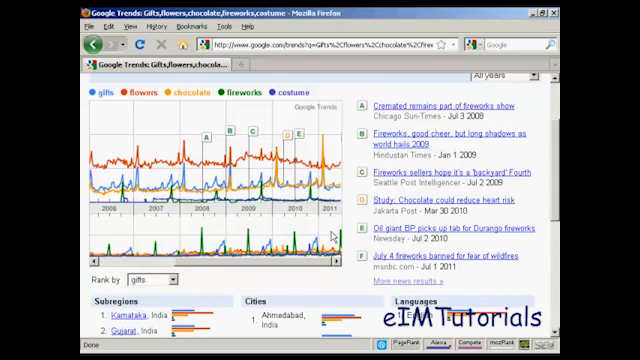
{"action": "mouse_move", "coordinate": [328, 262]}
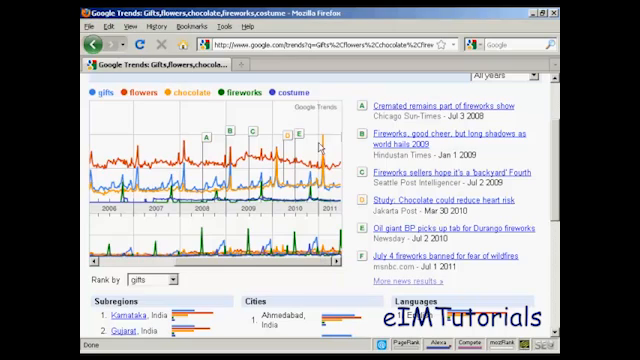
{"action": "mouse_move", "coordinate": [332, 136]}
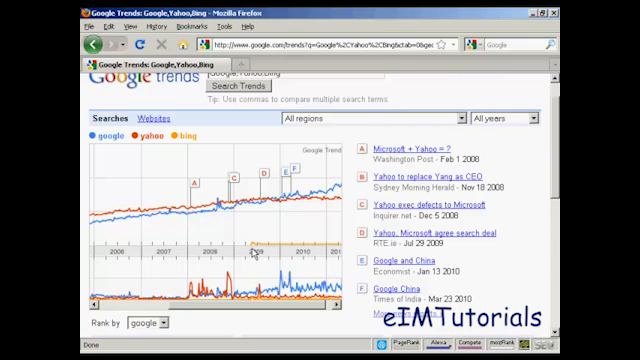
{"action": "mouse_move", "coordinate": [250, 252]}
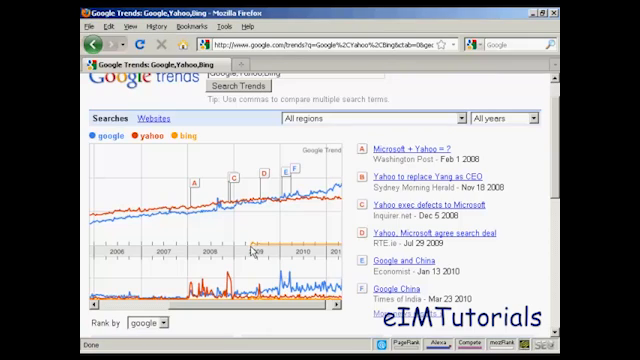